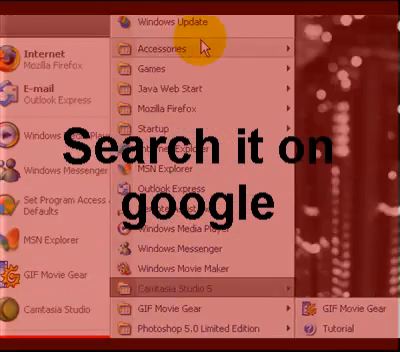
# Launch Paint from the Start menu's Accessories to get a blank canvas
pyautogui.click(160, 46)
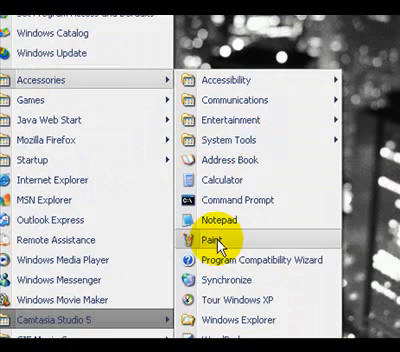
pyautogui.click(207, 237)
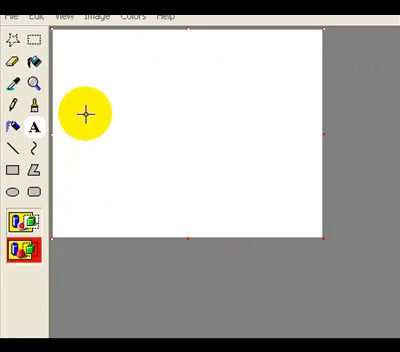
# Type 'Subscribe' at font size 28 in a wide text box near the canvas top
pyautogui.moveTo(85, 113); pyautogui.dragTo(185, 105)
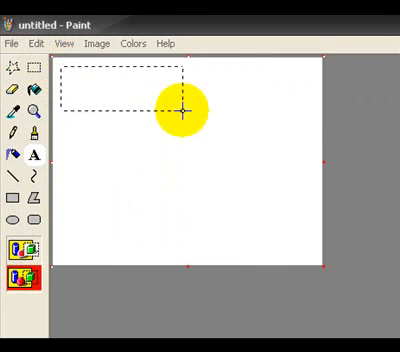
pyautogui.moveTo(185, 105); pyautogui.dragTo(105, 100)
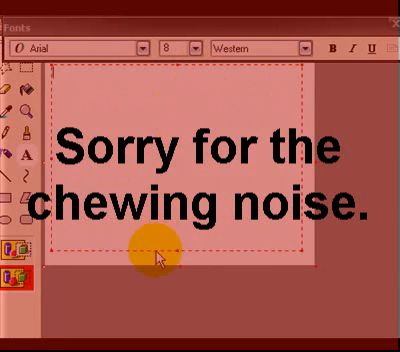
pyautogui.click(195, 47)
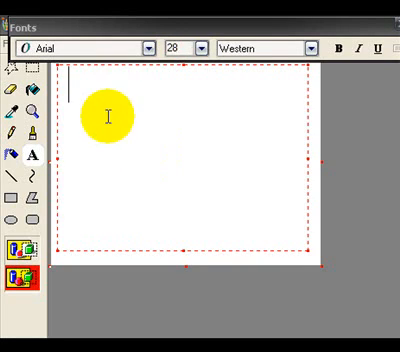
pyautogui.write('Sub')
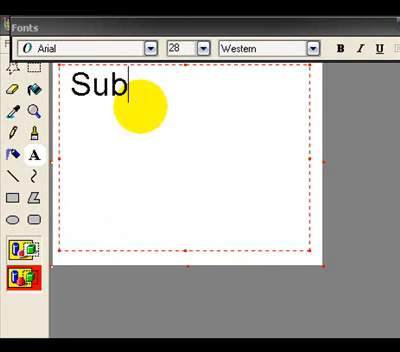
pyautogui.write('s')
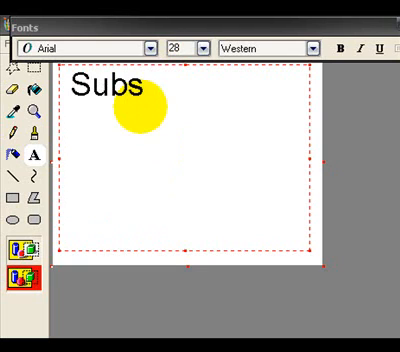
pyautogui.write('cri')
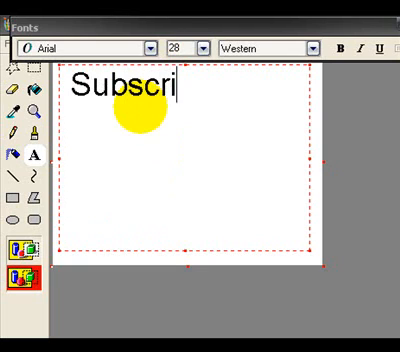
pyautogui.write('be')
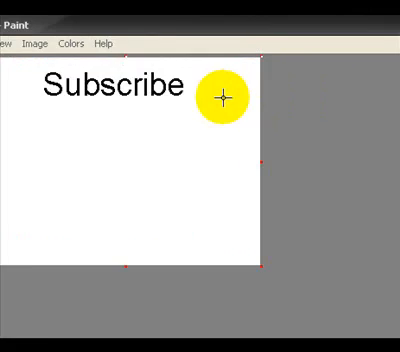
# Create a new Desktop folder (named 'GI…') through Save As and open it
pyautogui.click(13, 44)
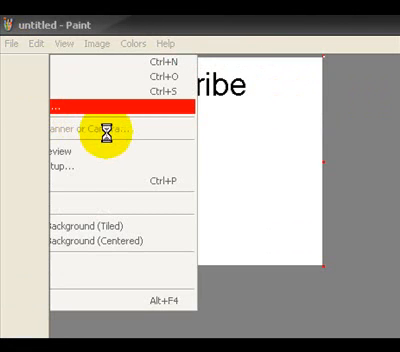
pyautogui.click(90, 103)
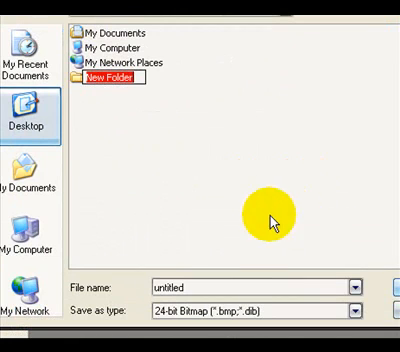
pyautogui.moveTo(153, 178)
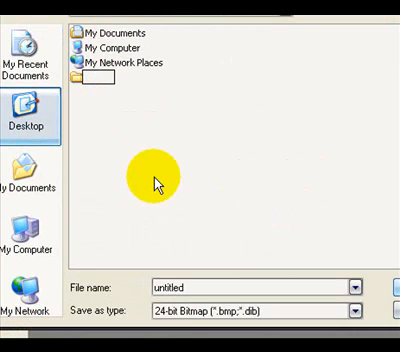
pyautogui.write('GI')
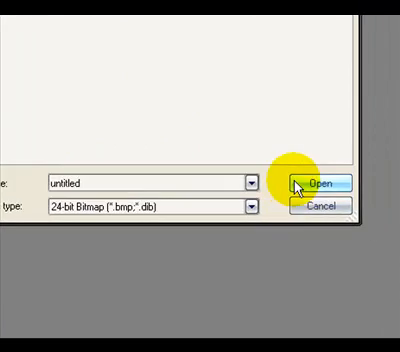
pyautogui.click(322, 182)
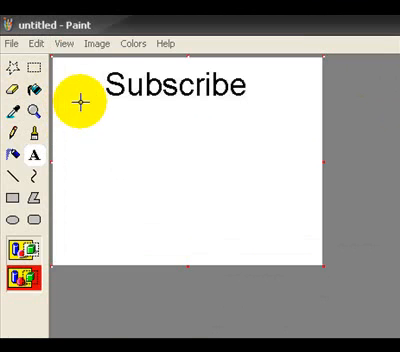
# Type 'To' in a text area below Subscribe and save the frame
pyautogui.moveTo(78, 103); pyautogui.dragTo(270, 150)
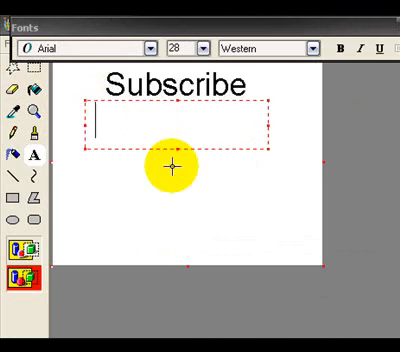
pyautogui.write('T')
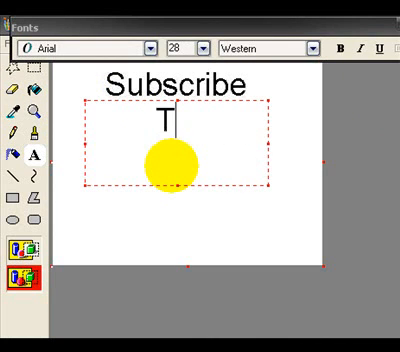
pyautogui.write('o')
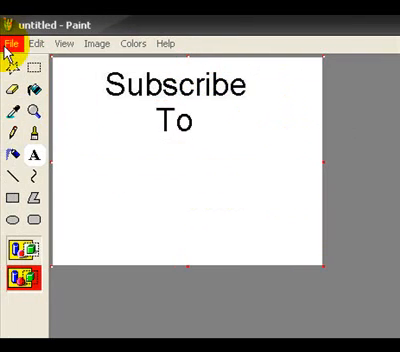
pyautogui.click(12, 43)
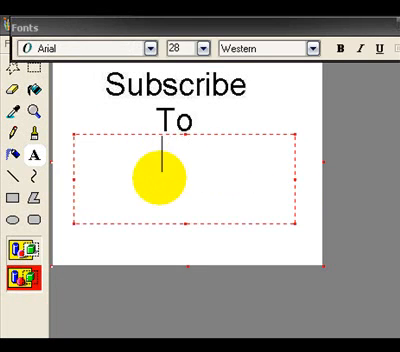
# Add 'My' beneath To and save it as a new numbered image
pyautogui.write('MY')
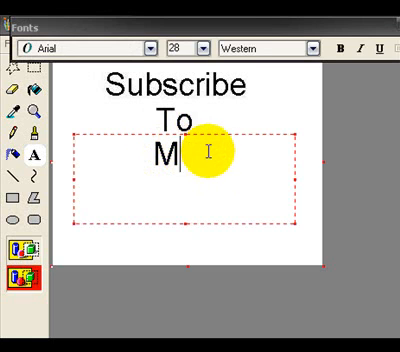
pyautogui.write('y')
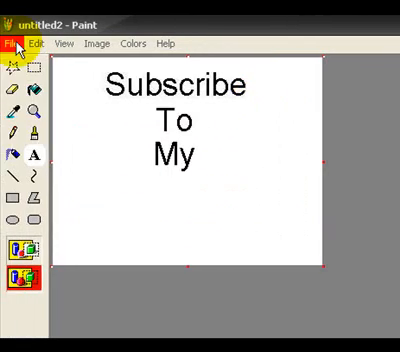
pyautogui.click(14, 43)
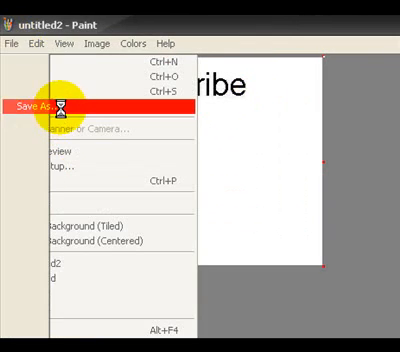
pyautogui.click(40, 103)
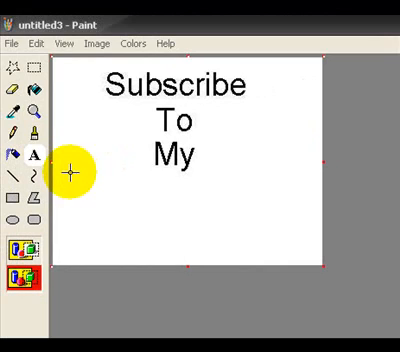
# Type 'Channel' in a text area below My
pyautogui.moveTo(75, 170); pyautogui.dragTo(155, 188)
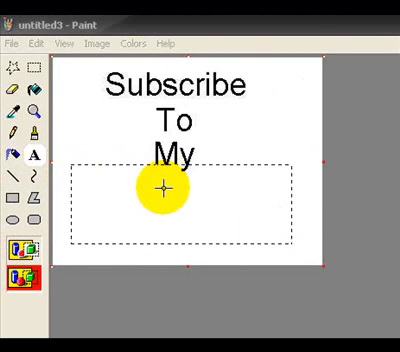
pyautogui.write('C')
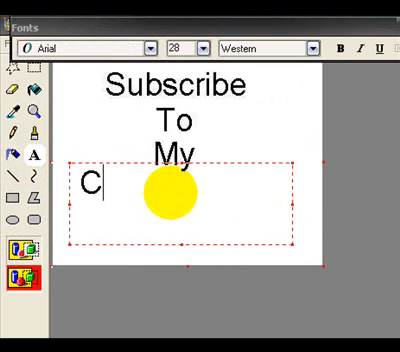
pyautogui.write('hannel')
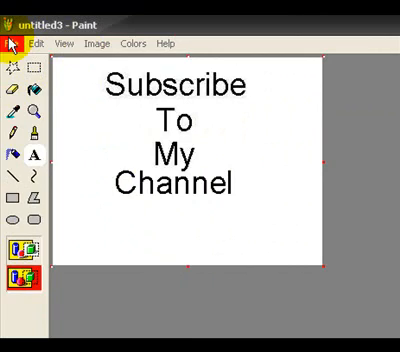
# Save the Channel frame and two zigzag stages as separate numbered images
pyautogui.click(13, 43)
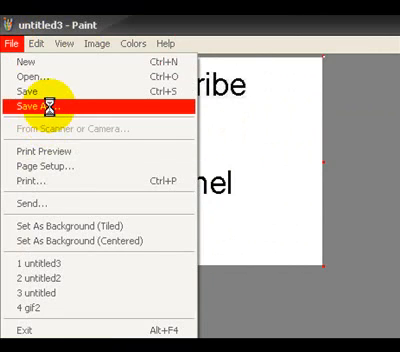
pyautogui.click(41, 103)
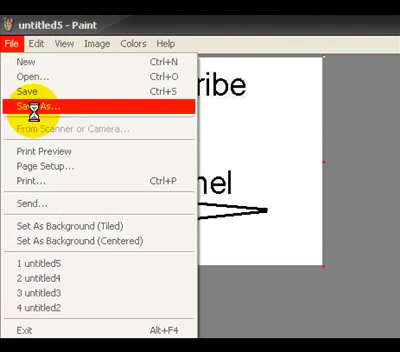
pyautogui.click(35, 100)
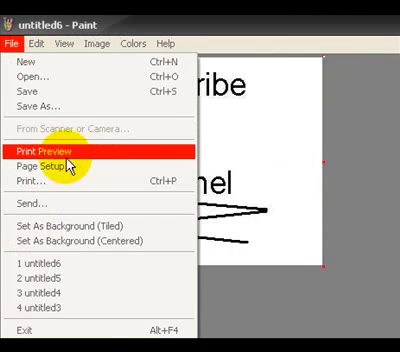
pyautogui.click(40, 106)
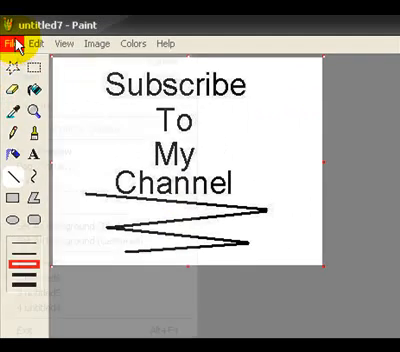
# Open the selected untitled JPG frames in GIF Movie Gear as a new animation
pyautogui.click(12, 44)
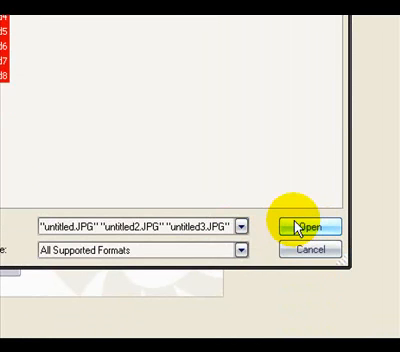
pyautogui.click(308, 224)
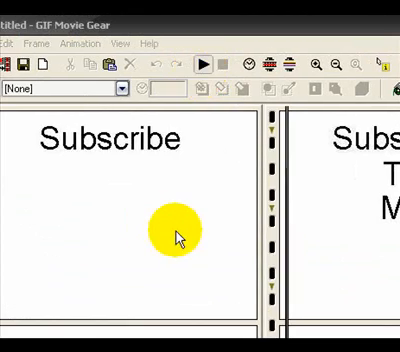
pyautogui.click(205, 64)
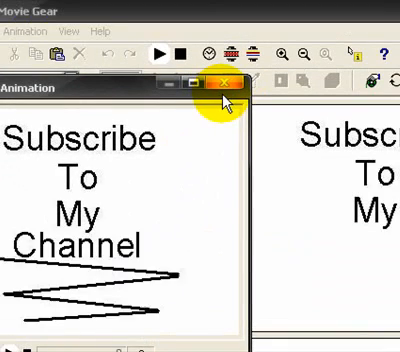
pyautogui.click(224, 85)
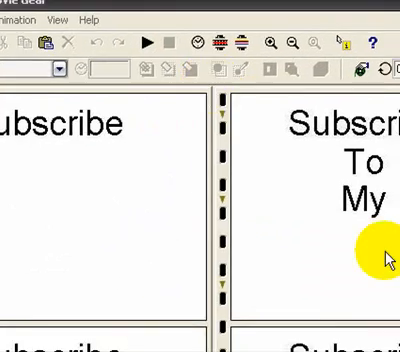
# Paste the cut frame before a zigzag frame, then close the animation preview
pyautogui.scroll(-3)
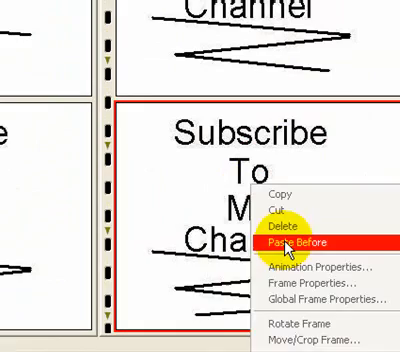
pyautogui.click(306, 244)
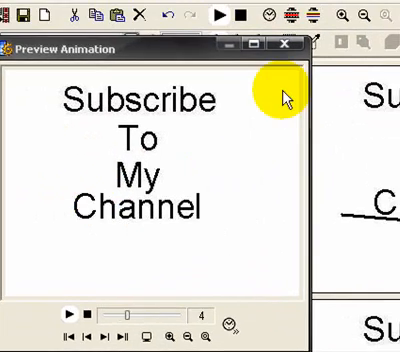
pyautogui.click(287, 45)
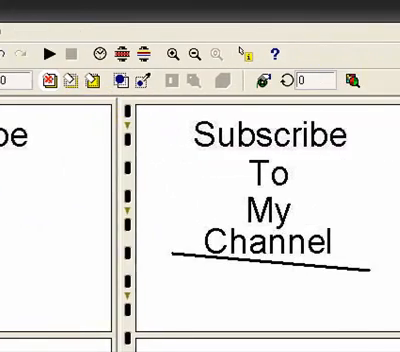